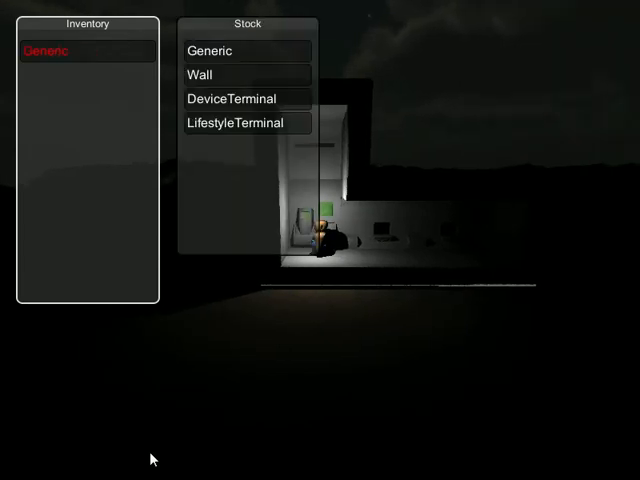
pyautogui.moveTo(208, 52)
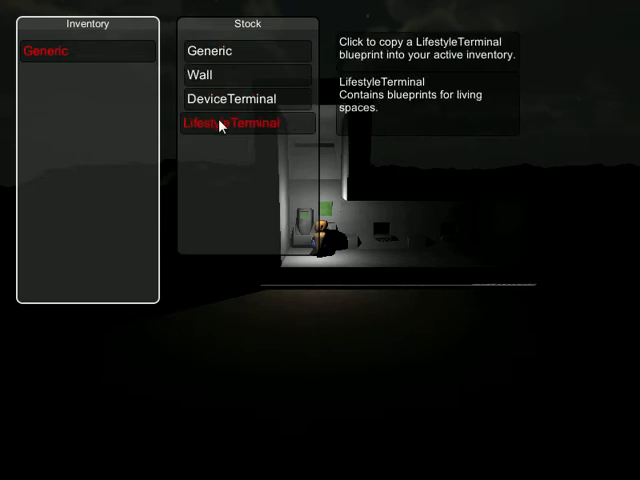
# Copy LifestyleTerminal into the inventory and select DeviceTerminal to build
pyautogui.click(232, 122)
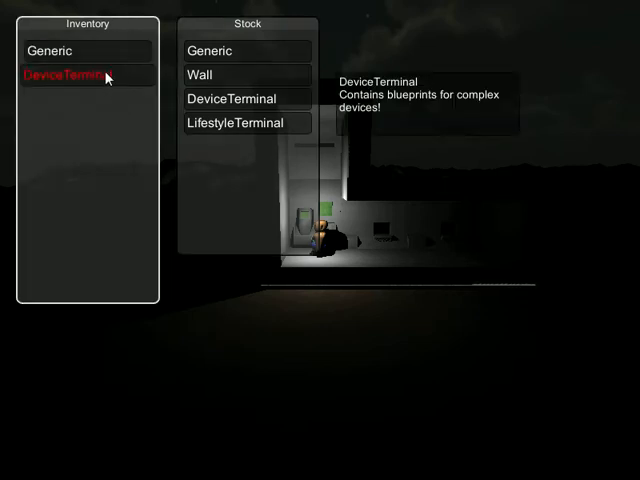
pyautogui.click(244, 122)
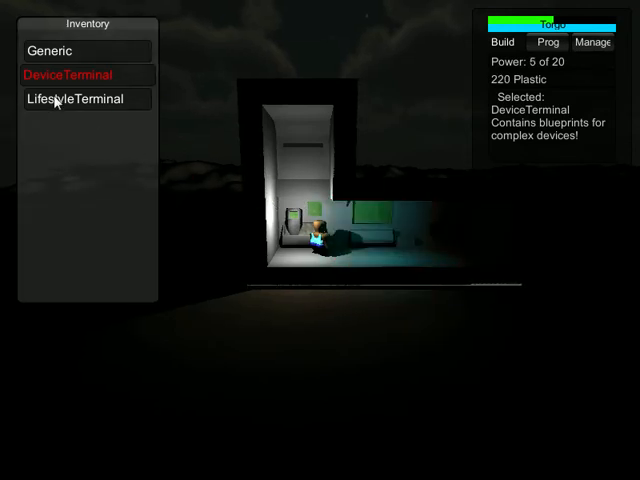
# Use the device terminal's stock, then build the lifestyle terminal in the base
pyautogui.click(70, 100)
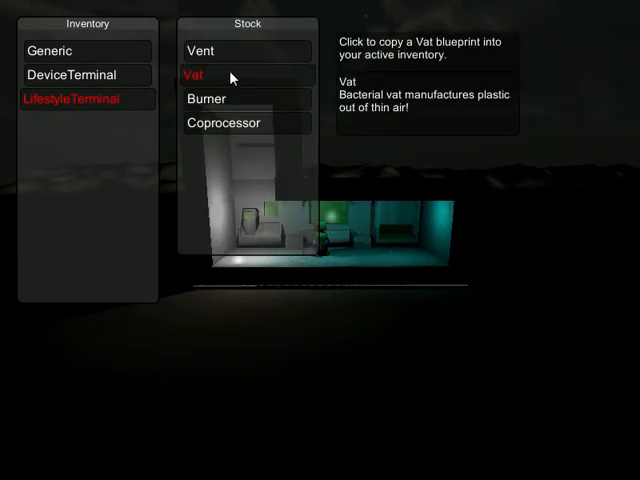
pyautogui.click(192, 74)
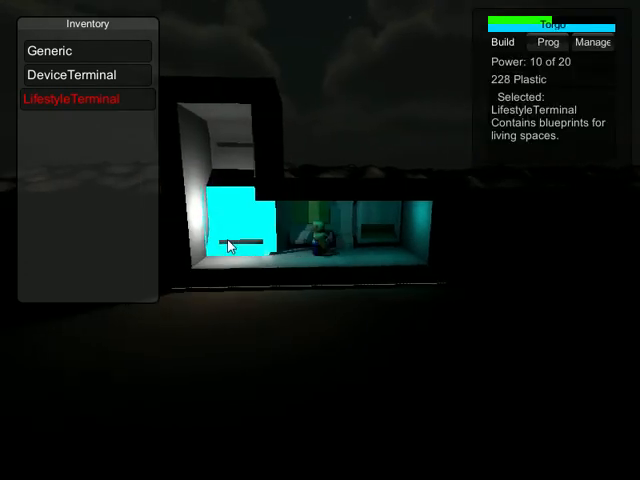
pyautogui.click(72, 100)
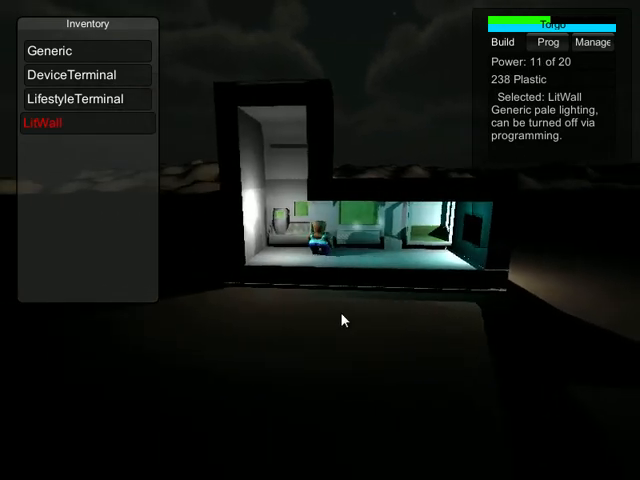
# Build the lit wall in the base and select the Generic wall next
pyautogui.click(52, 50)
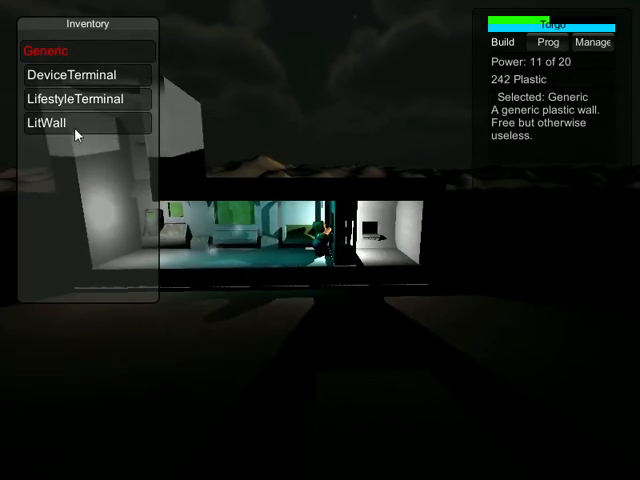
pyautogui.click(46, 122)
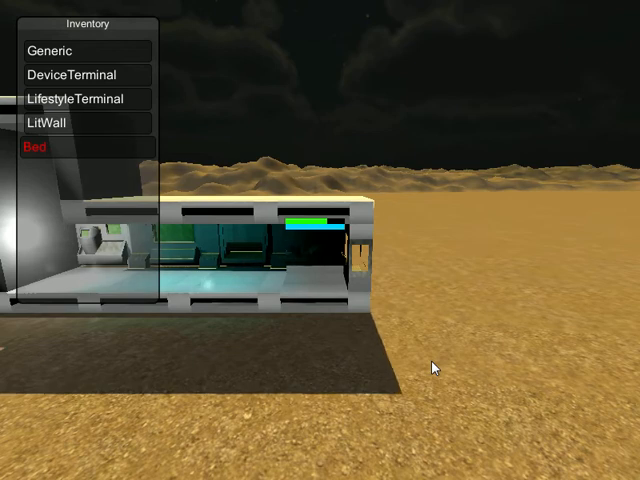
pyautogui.moveTo(312, 184)
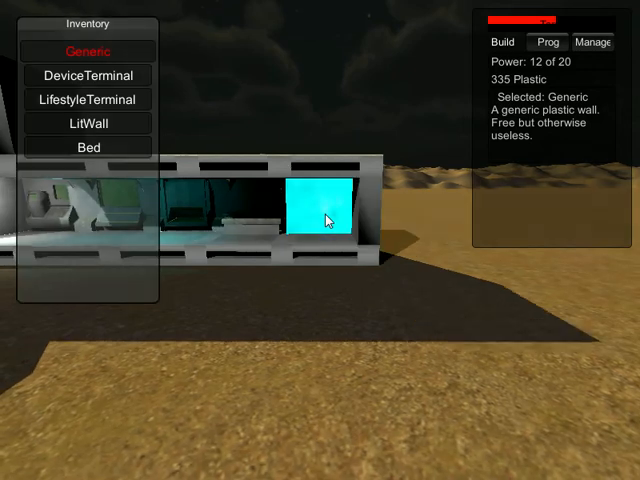
# Build a generic wall on the cyan block at the base's right end
pyautogui.click(312, 216)
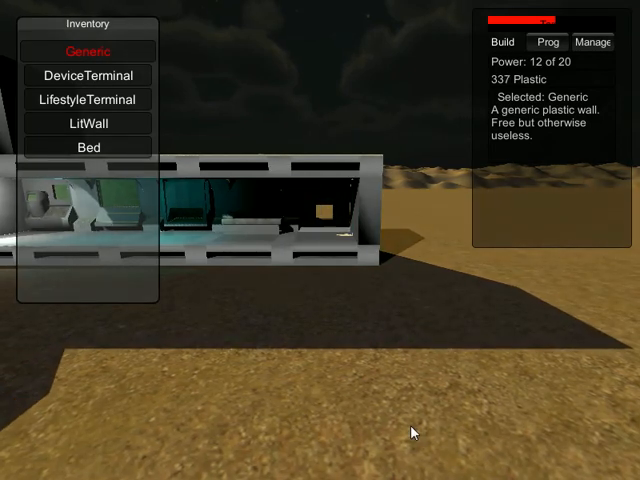